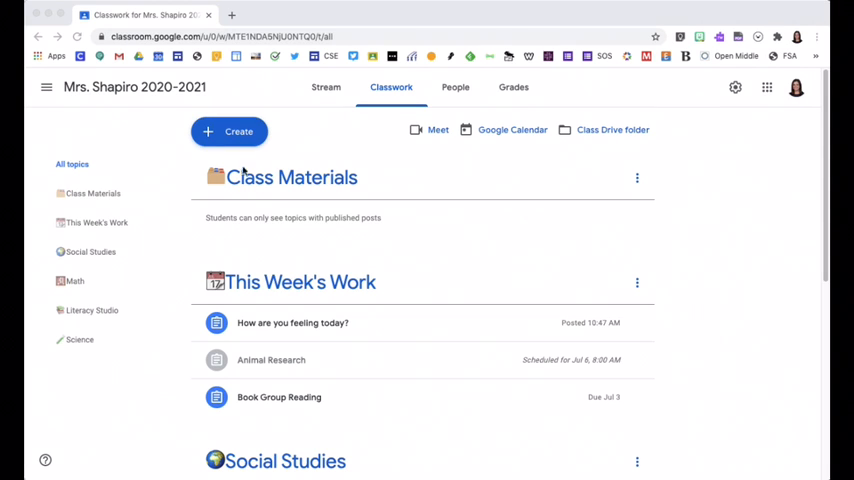
# Start a new Material post from the Create menu on the Classwork page.
pyautogui.click(230, 132)
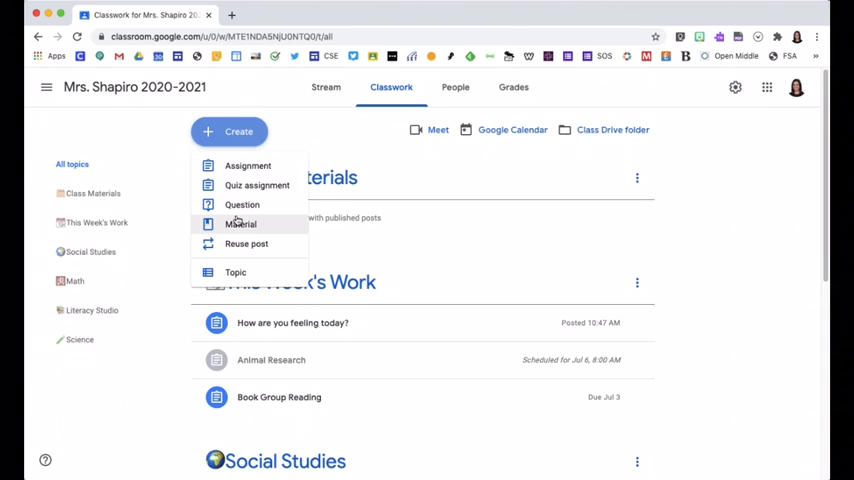
pyautogui.click(240, 224)
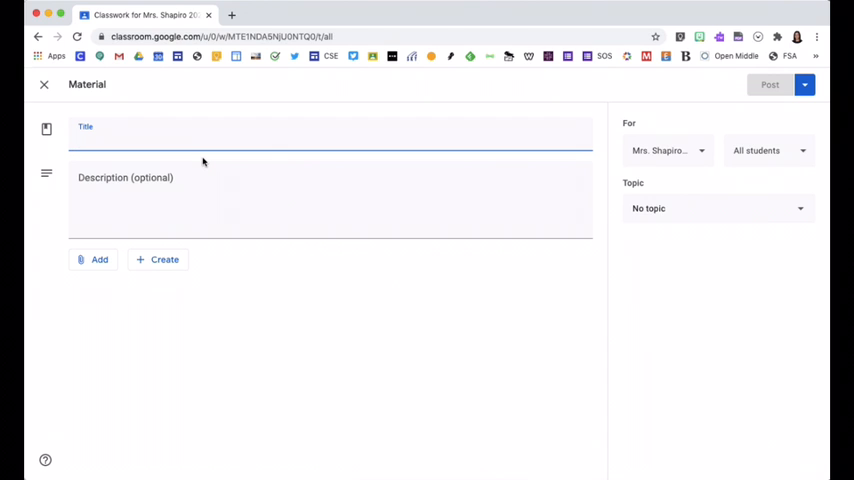
# Title the material 'Responsible Use Expectations'.
pyautogui.write('R')
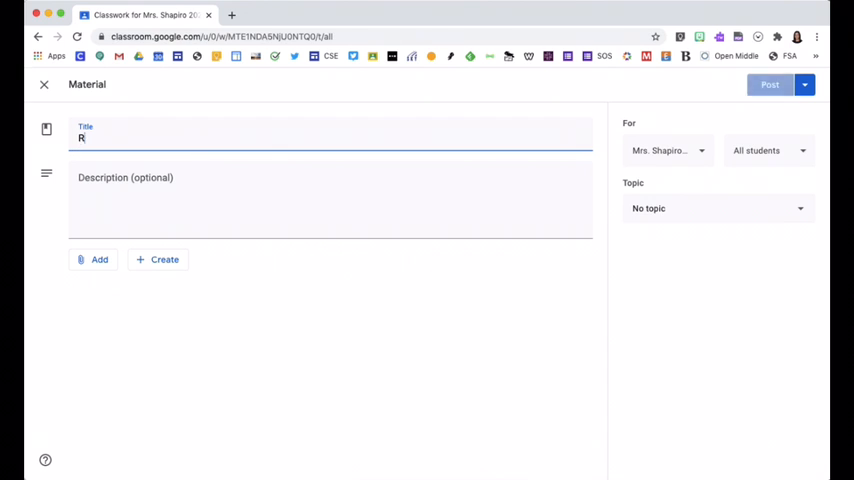
pyautogui.write('esponsible U')
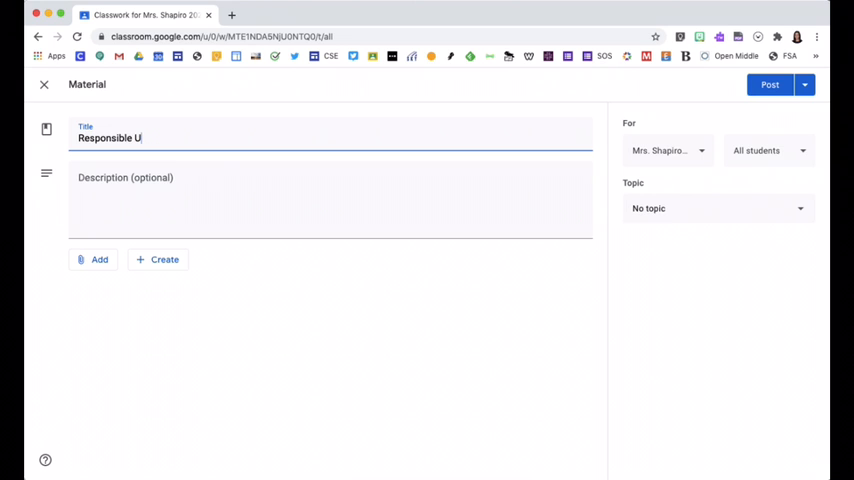
pyautogui.write('se Expectations')
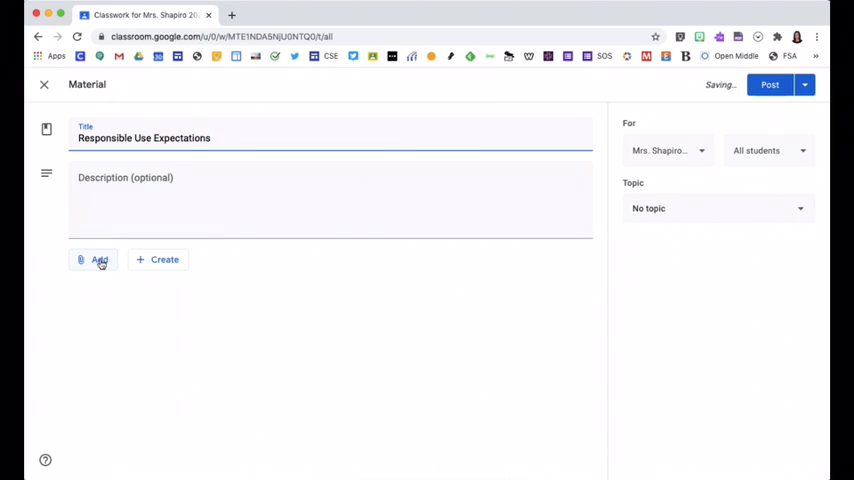
# Attach 'WM 3-5 Responsible Use Expectations for Technology (1).pdf' from Google Drive.
pyautogui.click(100, 260)
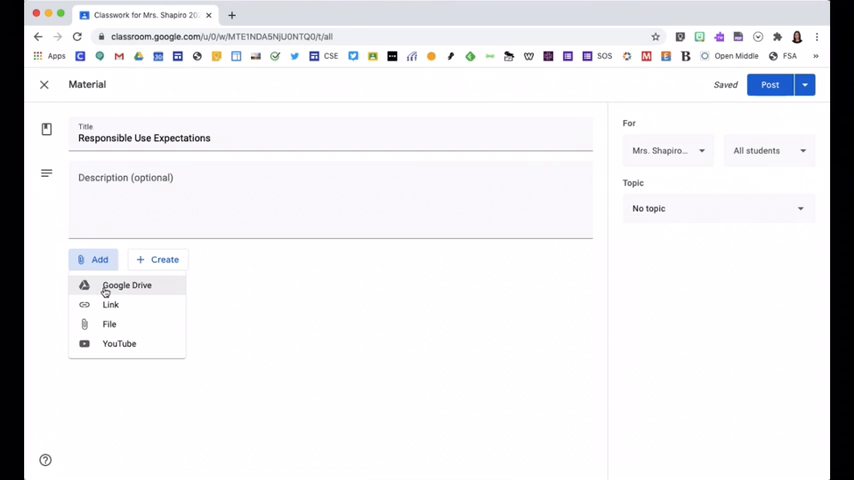
pyautogui.click(126, 284)
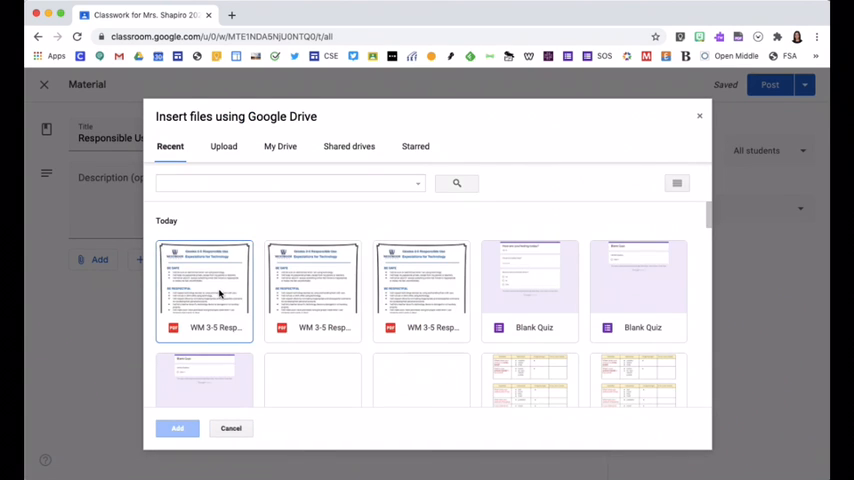
pyautogui.click(176, 428)
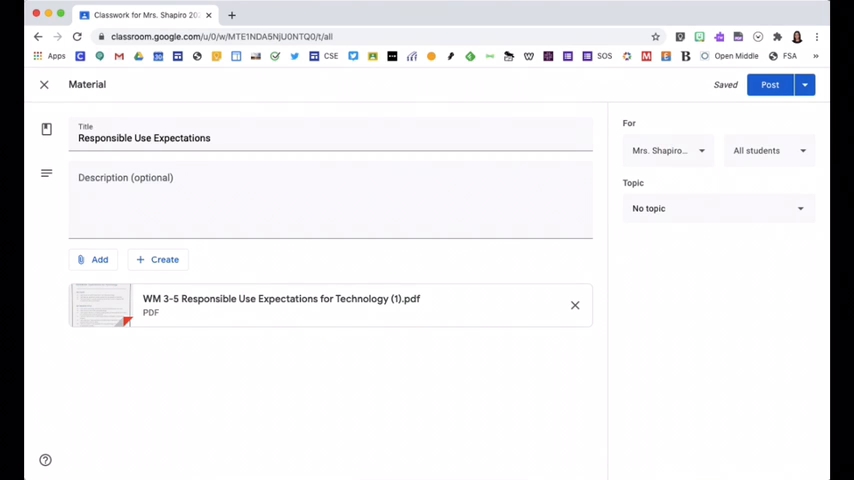
pyautogui.moveTo(676, 176)
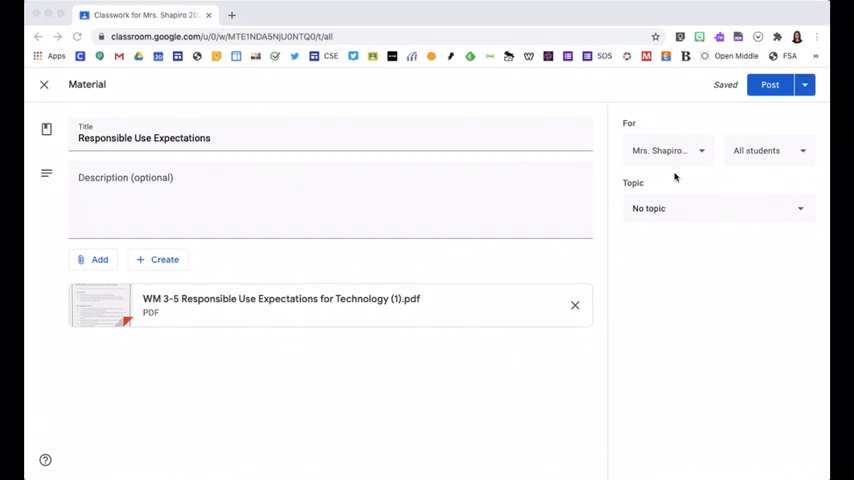
pyautogui.moveTo(780, 172)
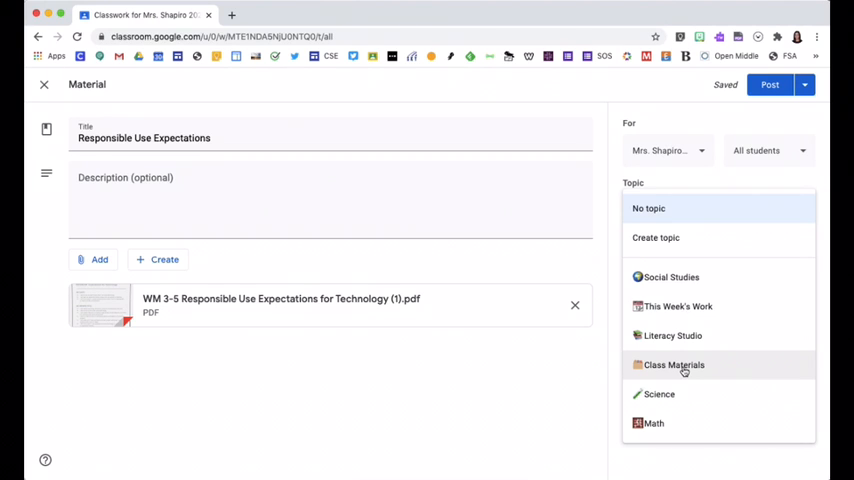
# Assign the material to the Class Materials topic.
pyautogui.click(672, 364)
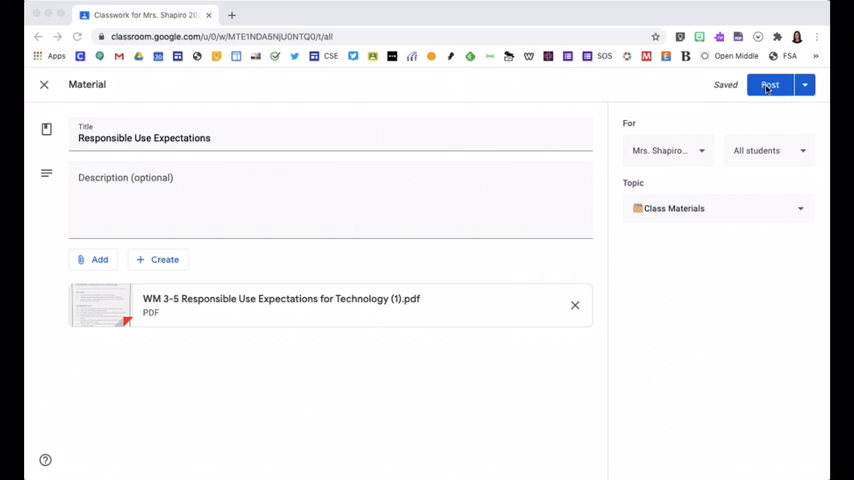
# Publish the material so it appears under Class Materials on the Classwork page.
pyautogui.click(768, 84)
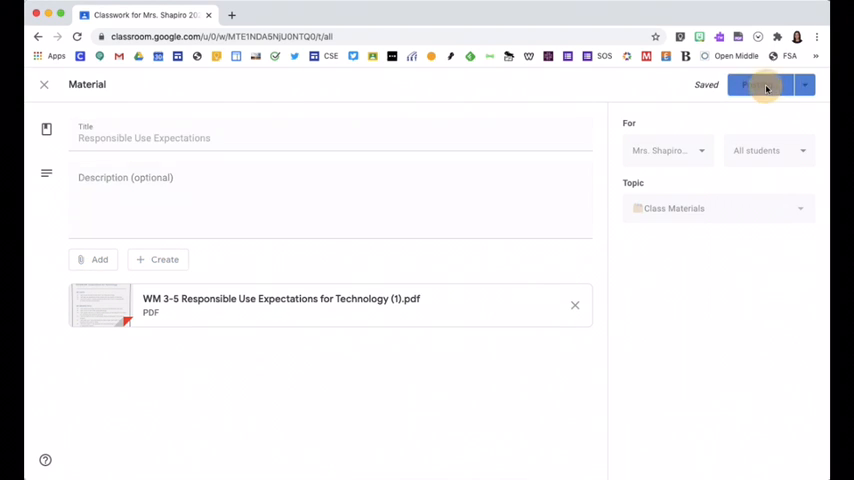
pyautogui.click(744, 84)
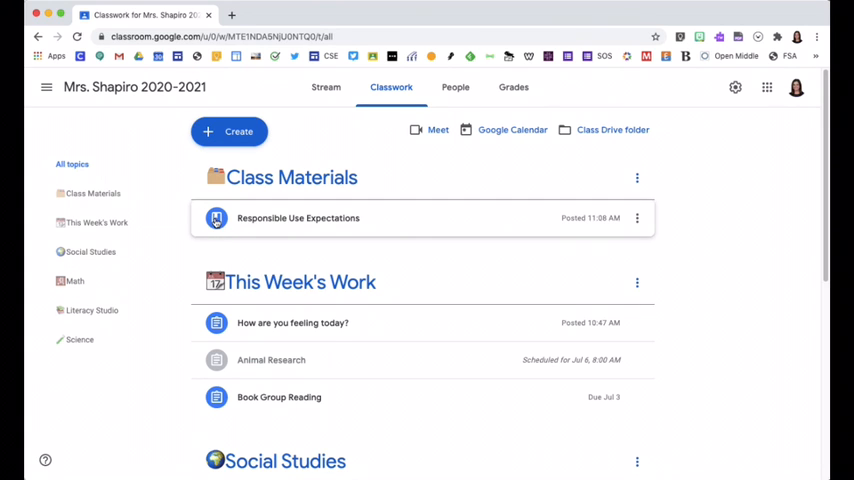
pyautogui.moveTo(190, 328)
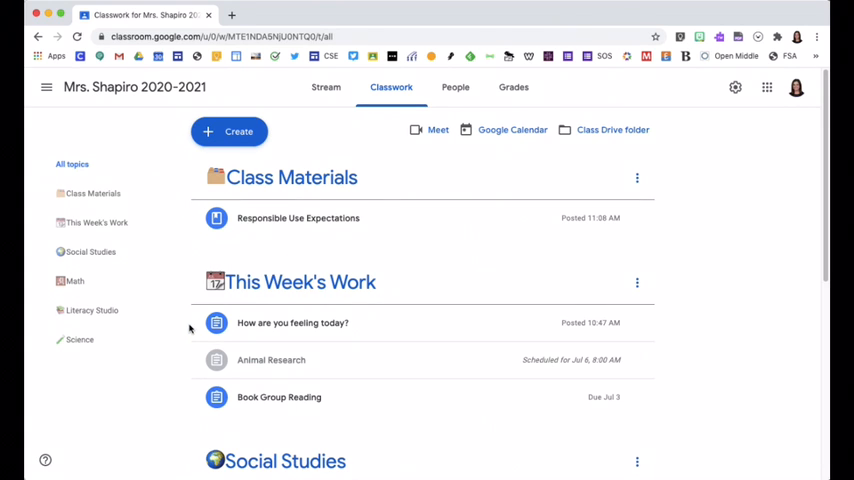
pyautogui.moveTo(192, 402)
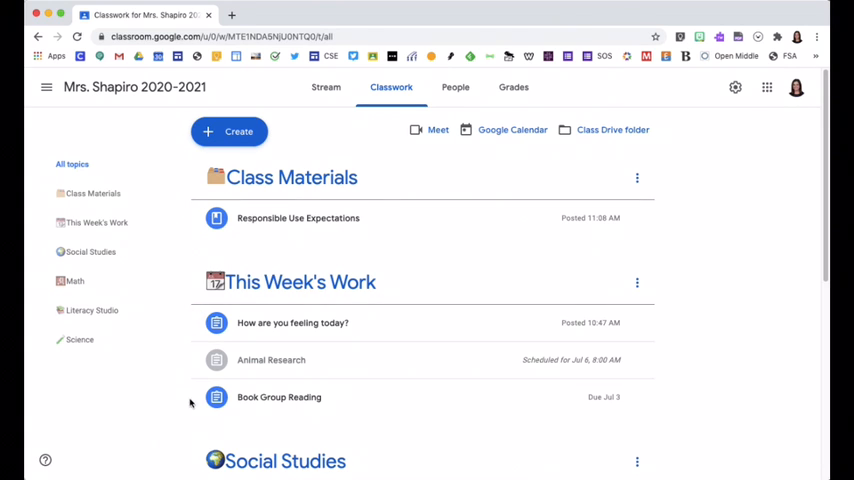